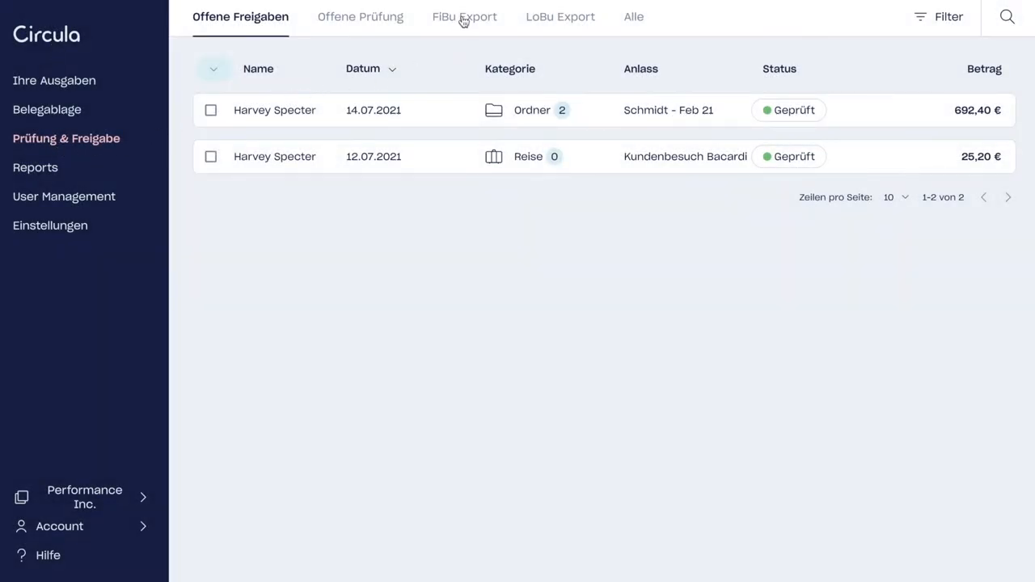
# Show the FiBu Export list and mark the 30.08.2021 Geschenk expense (142,69 €) for export
pyautogui.click(466, 17)
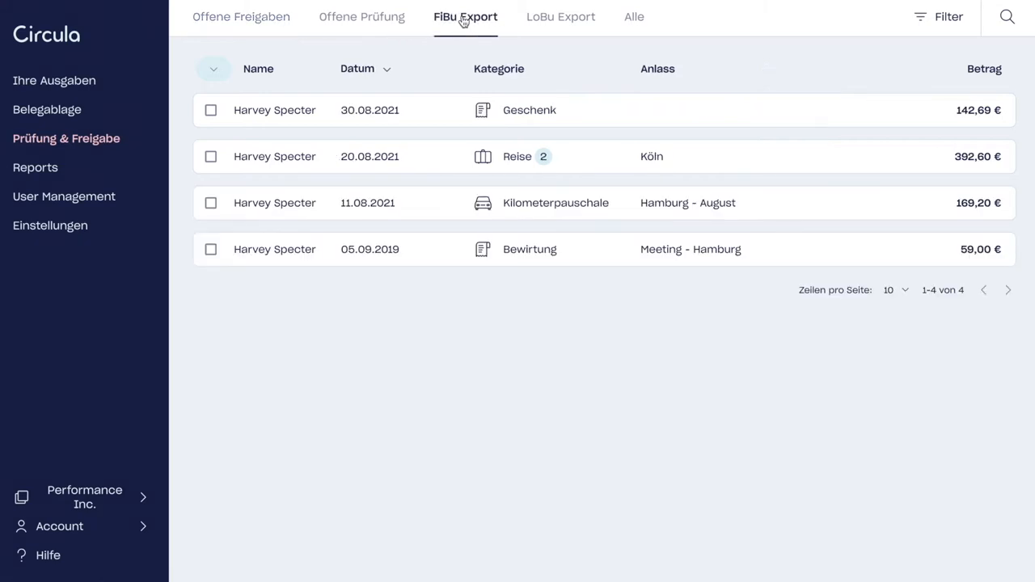
pyautogui.moveTo(256, 110)
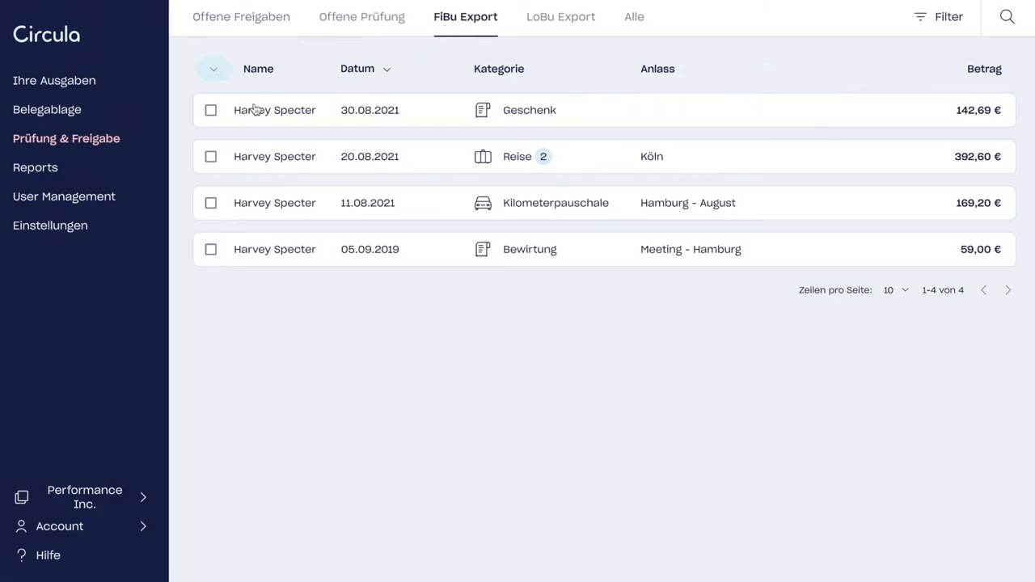
pyautogui.moveTo(255, 120)
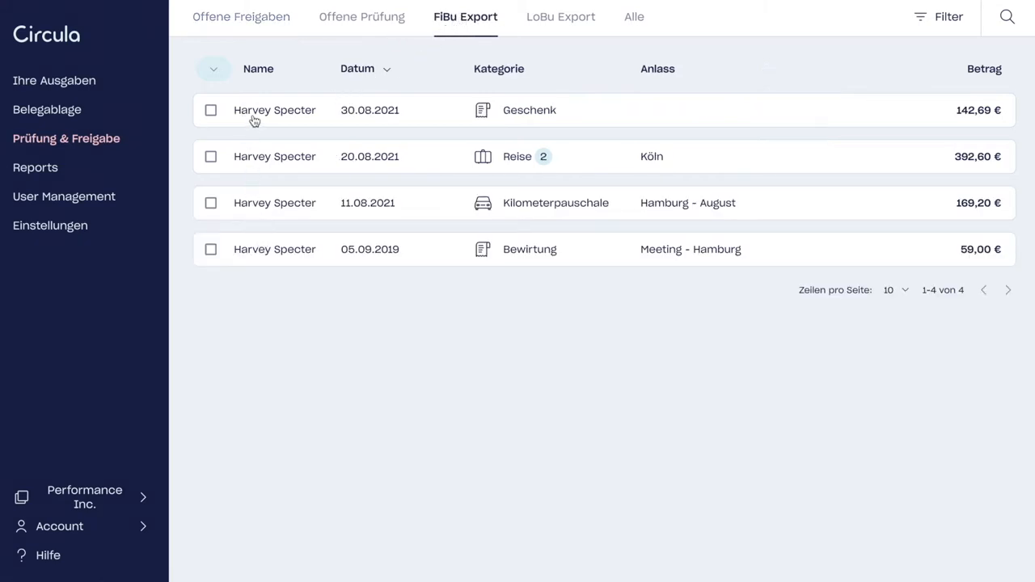
pyautogui.click(210, 110)
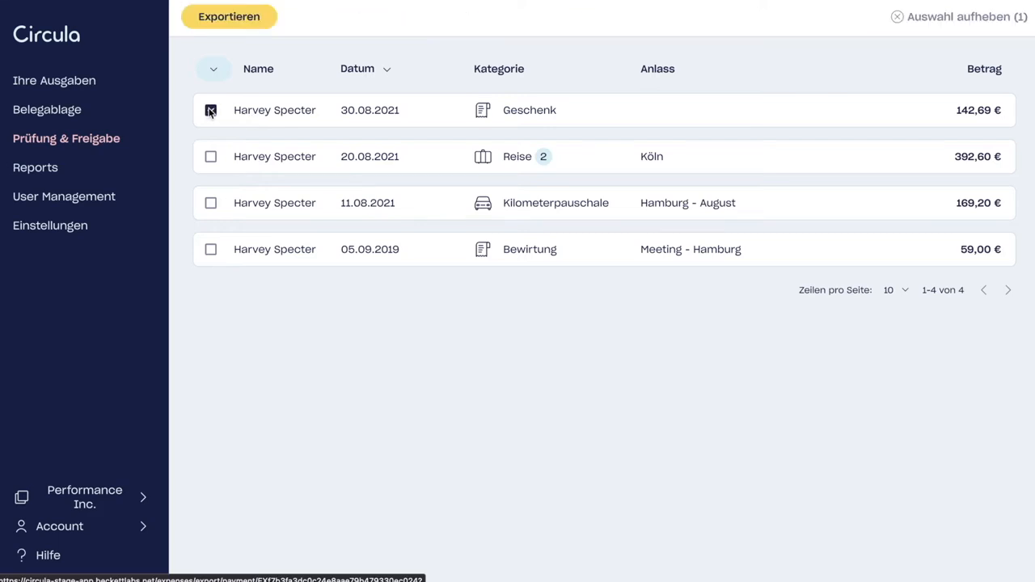
pyautogui.click(210, 110)
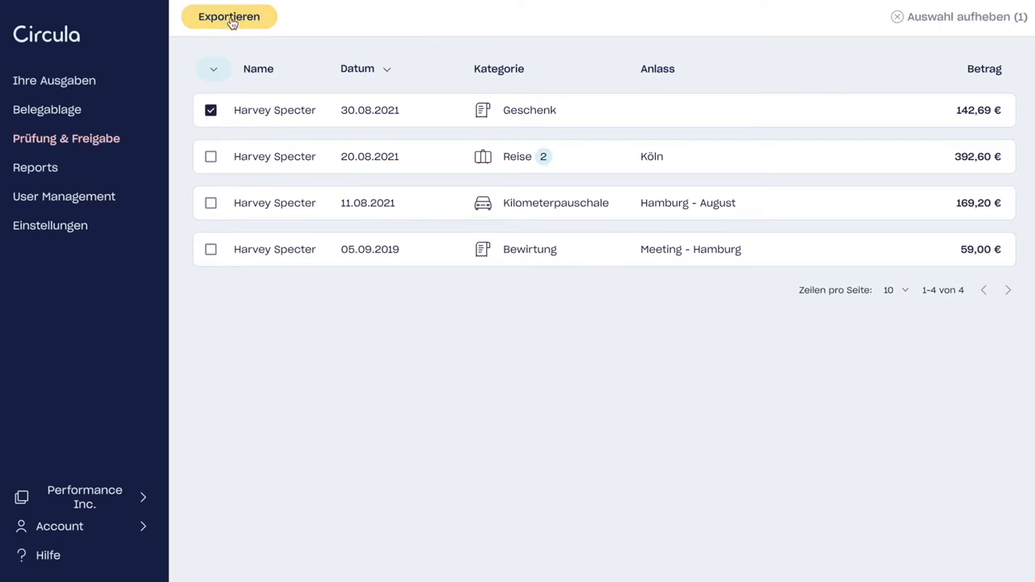
# Bring up the export options for the selected expense, to be sent as a DATEV transfer
pyautogui.click(230, 16)
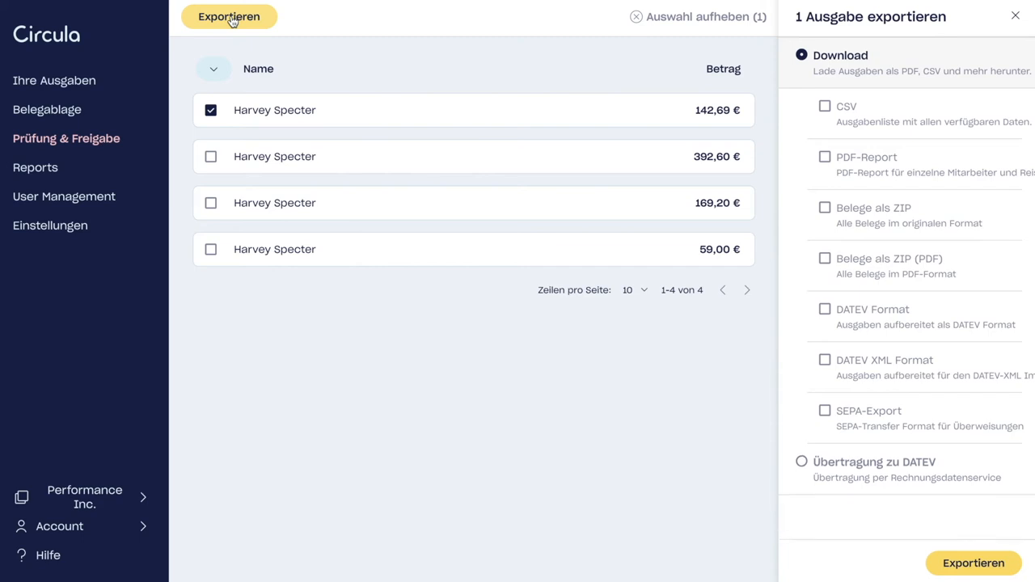
pyautogui.moveTo(768, 174)
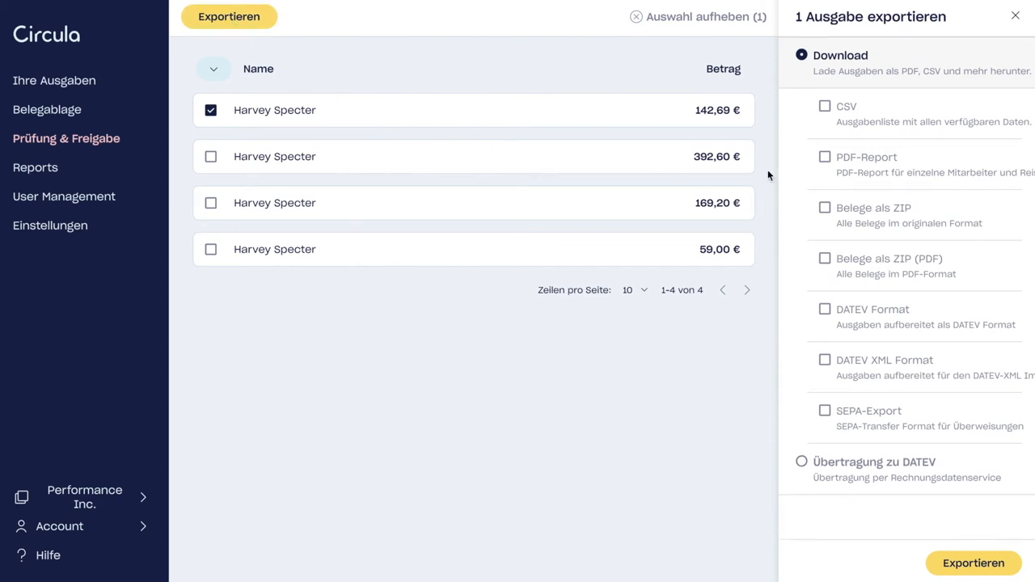
pyautogui.moveTo(800, 338)
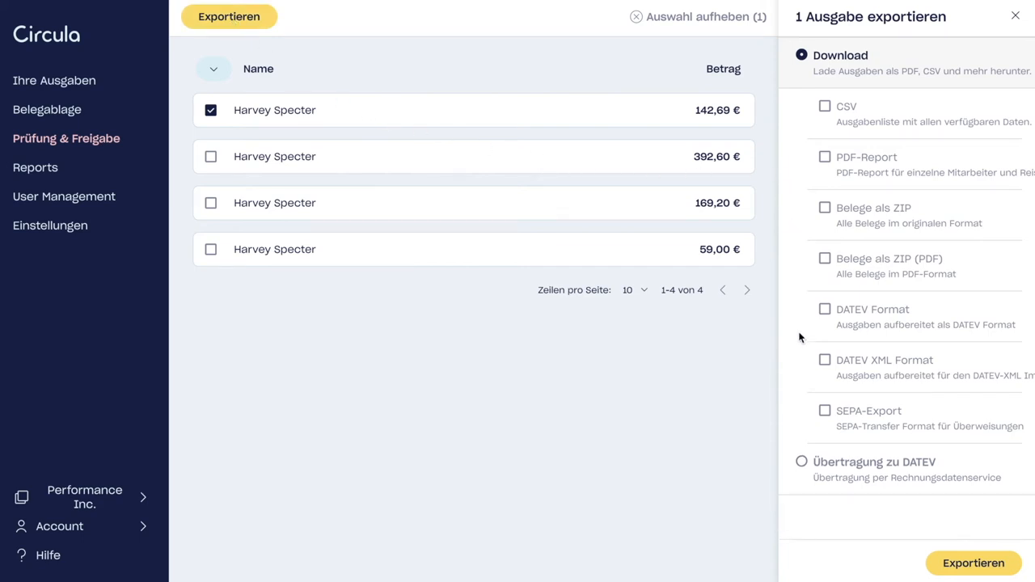
pyautogui.moveTo(805, 437)
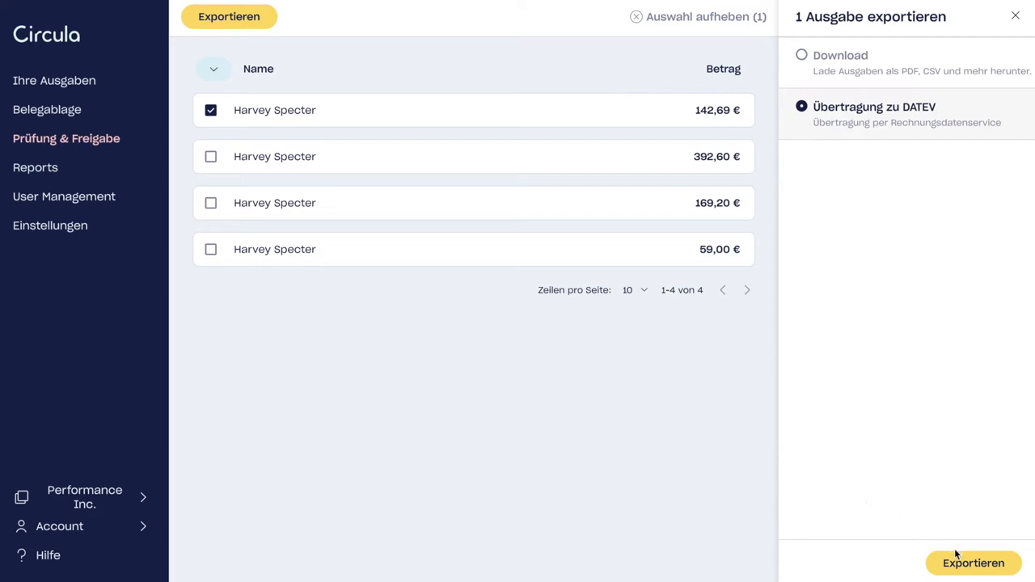
pyautogui.moveTo(973, 563)
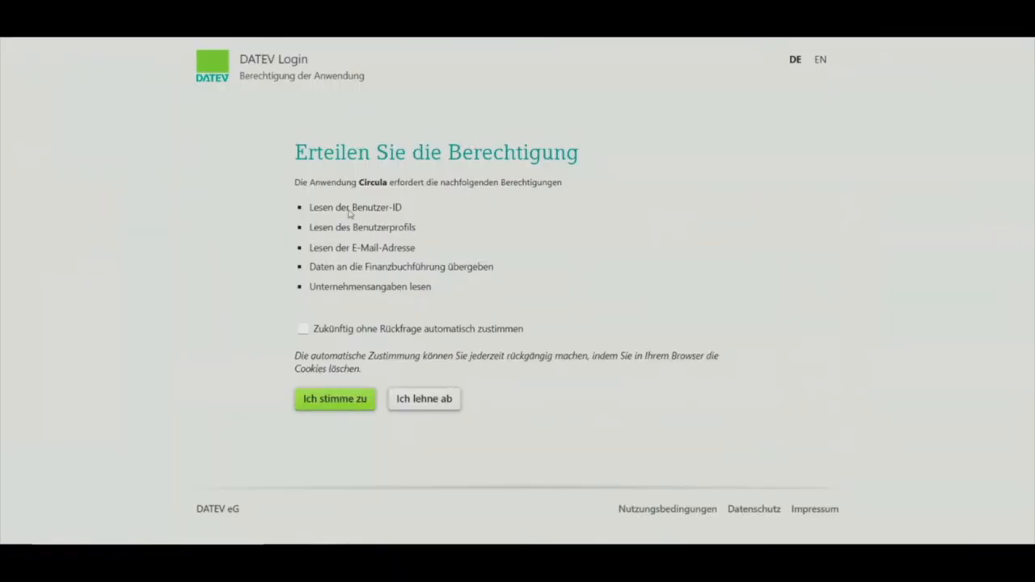
pyautogui.moveTo(430, 311)
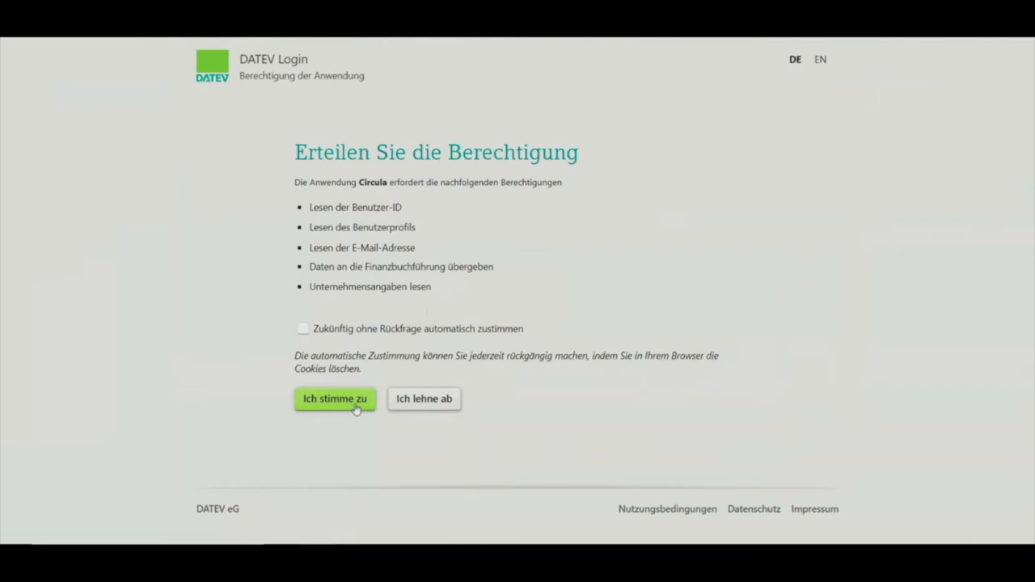
# Agree to the DATEV Login request so Circula may pass data to DATEV accounting
pyautogui.click(335, 397)
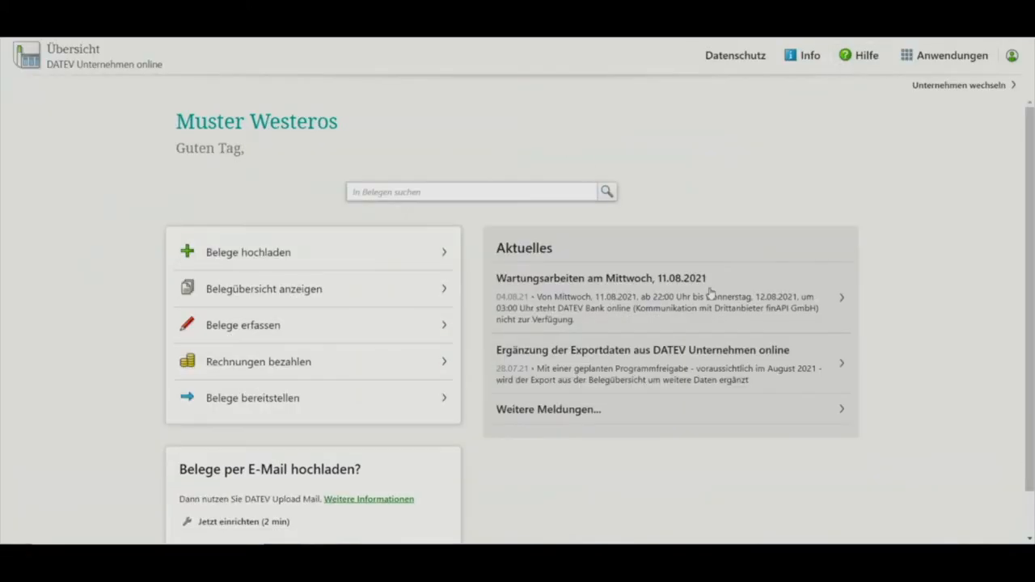
pyautogui.moveTo(944, 68)
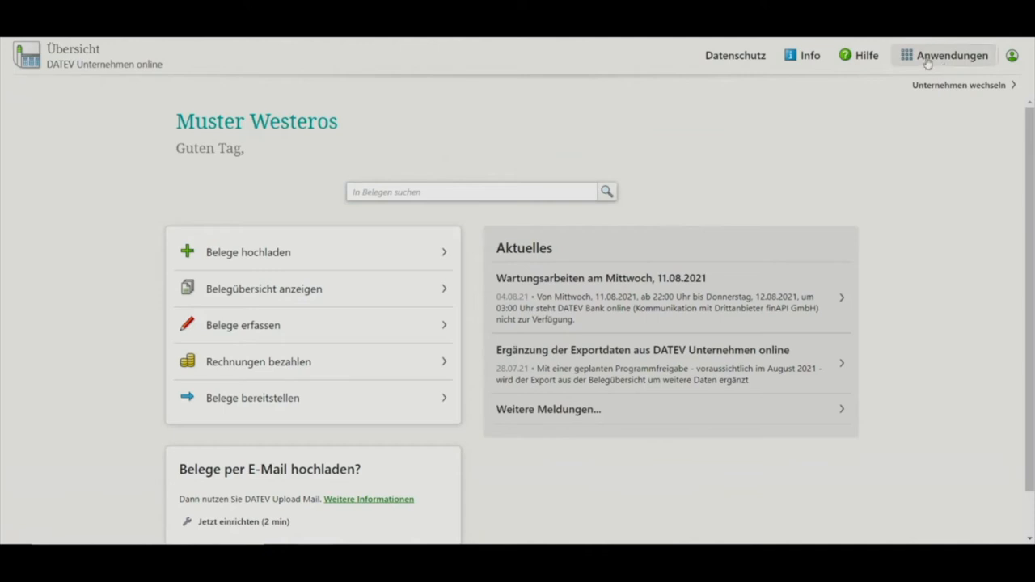
# Go from the Muster Westeros overview into the Belege application via Anwendungen
pyautogui.click(950, 55)
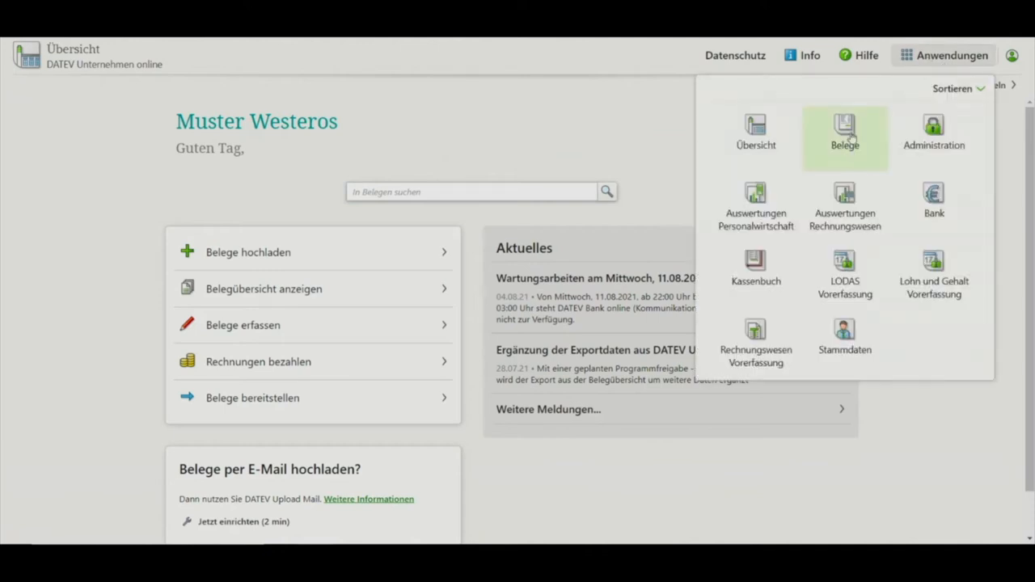
pyautogui.moveTo(844, 132)
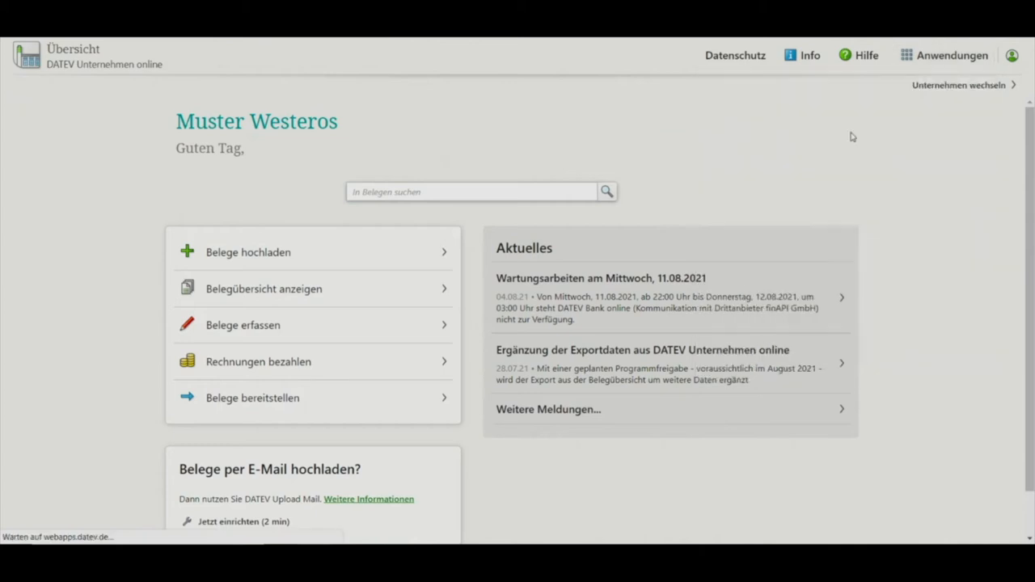
pyautogui.click(264, 287)
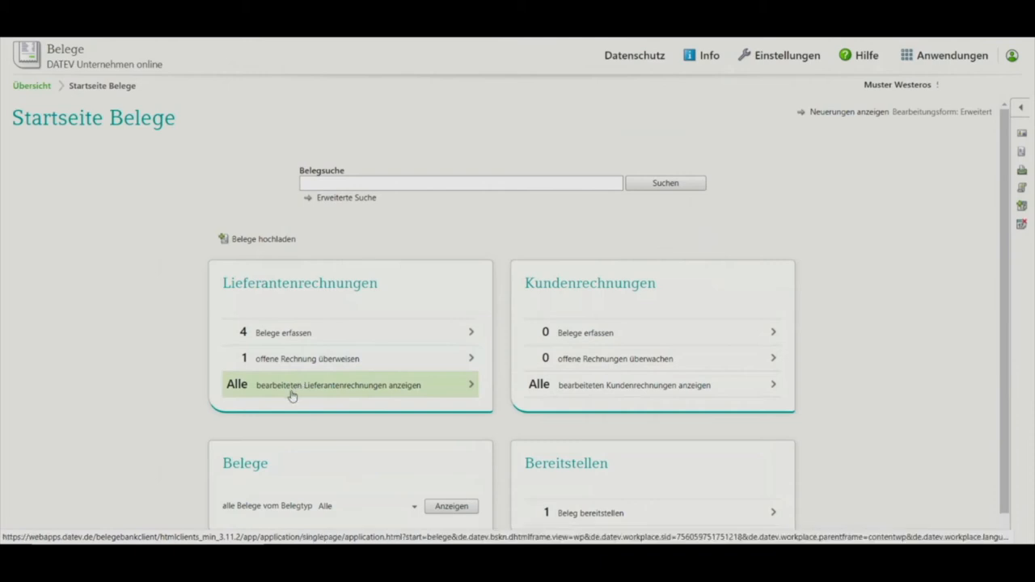
pyautogui.moveTo(290, 389)
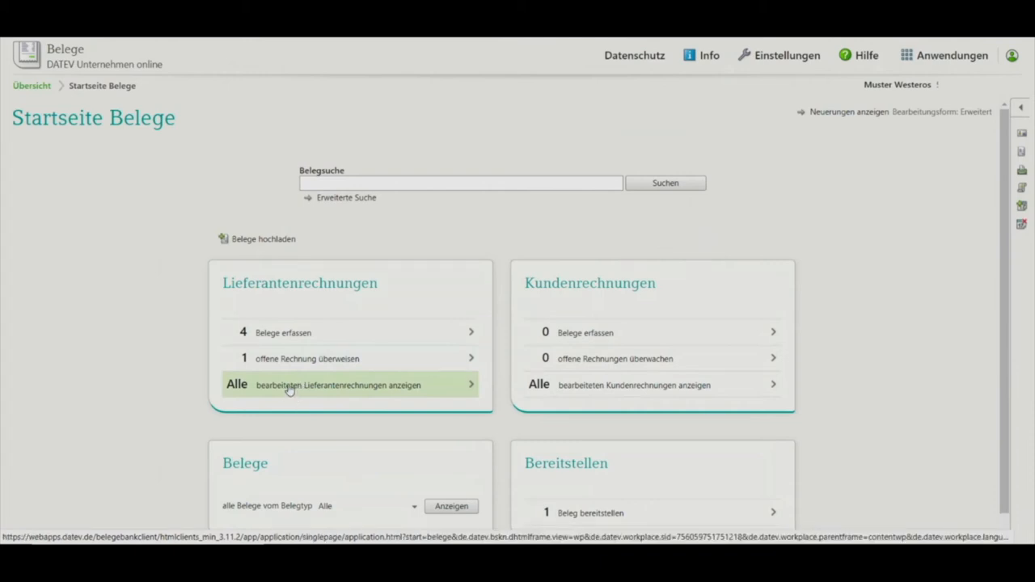
# Show all processed supplier invoices, now including the 142,69 € Harvey Specter gift receipt
pyautogui.click(338, 385)
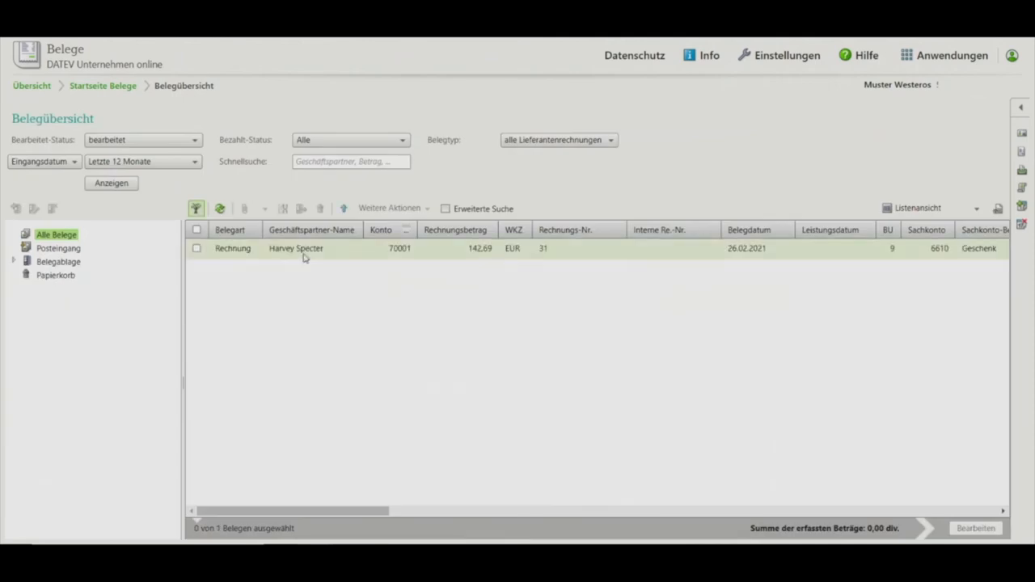
pyautogui.moveTo(304, 249)
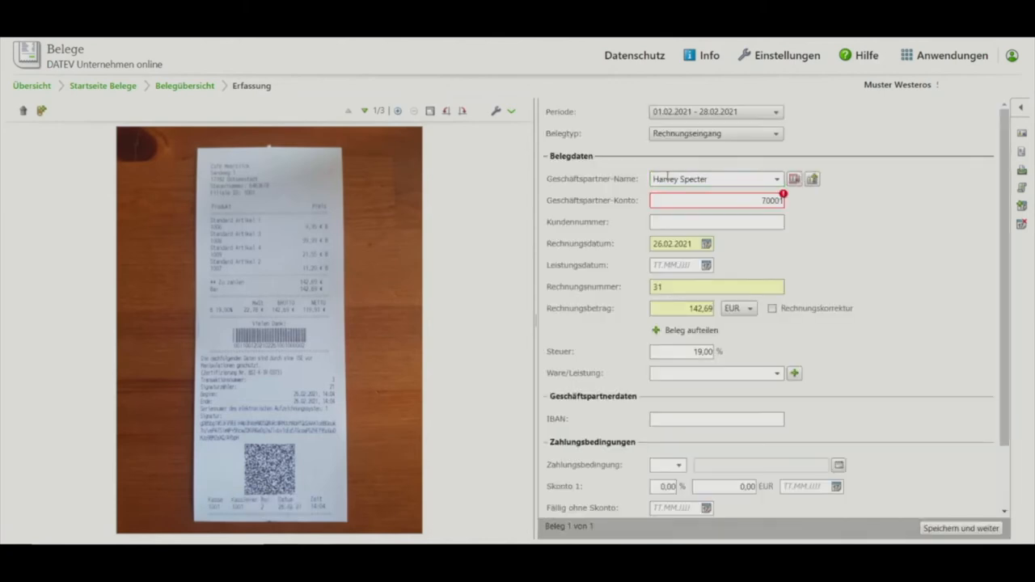
# Scroll through the Erfassung form of the Harvey Specter receipt beside its scanned image
pyautogui.scroll(-3)
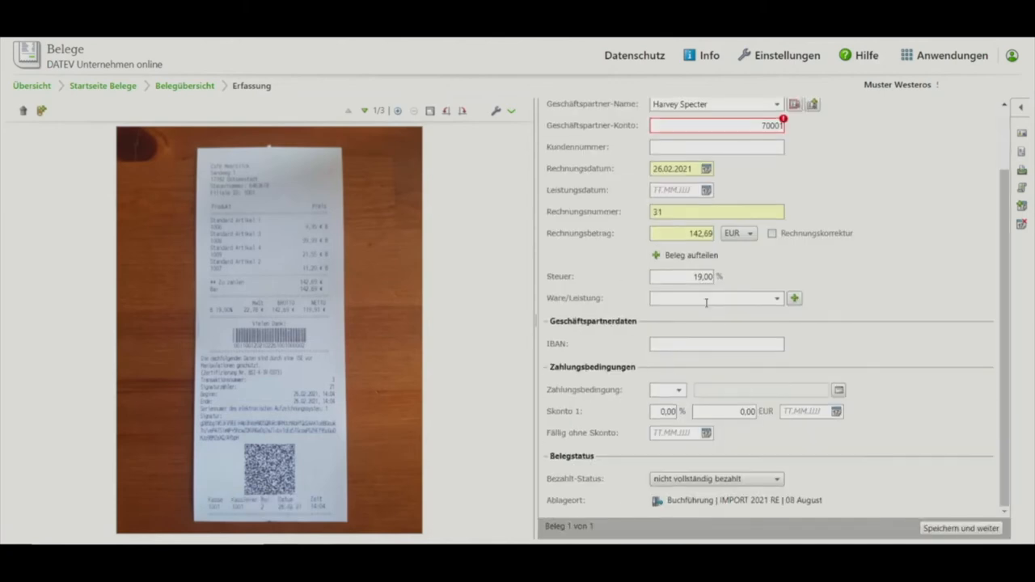
pyautogui.moveTo(721, 380)
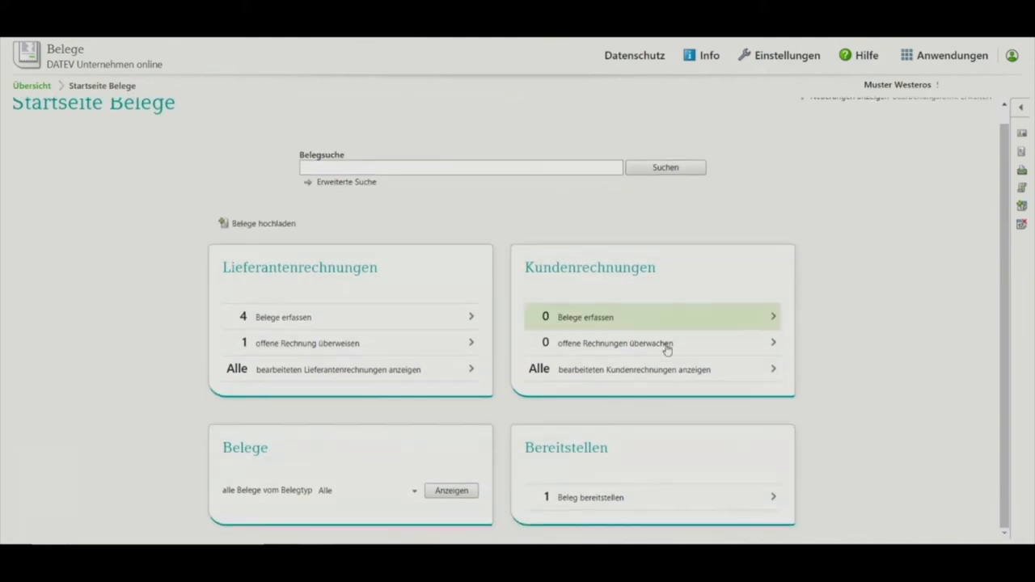
# Provide the February 2021 Eingangsrechnungen batch with its one receipt to the tax advisor
pyautogui.click(591, 498)
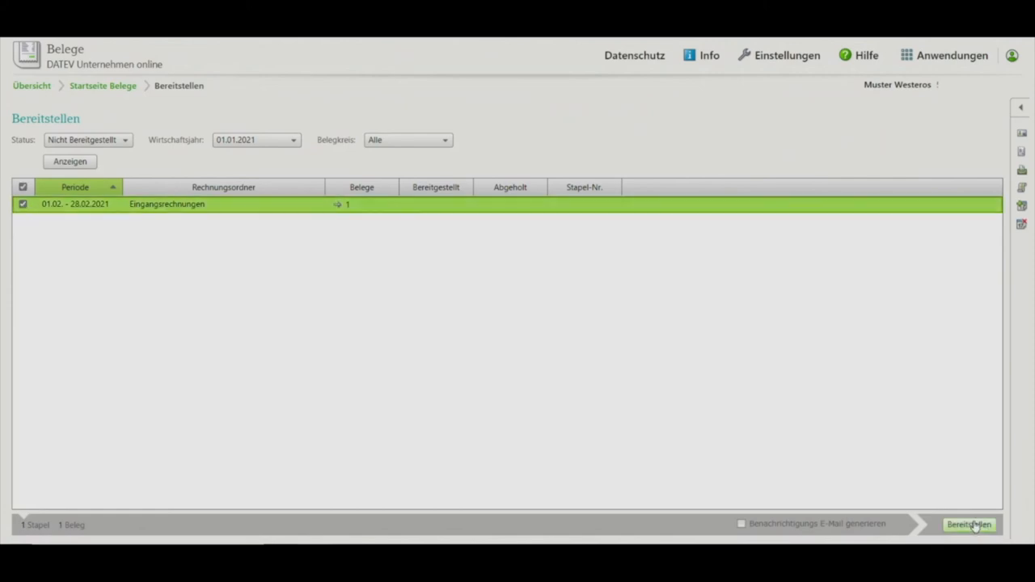
pyautogui.click(968, 524)
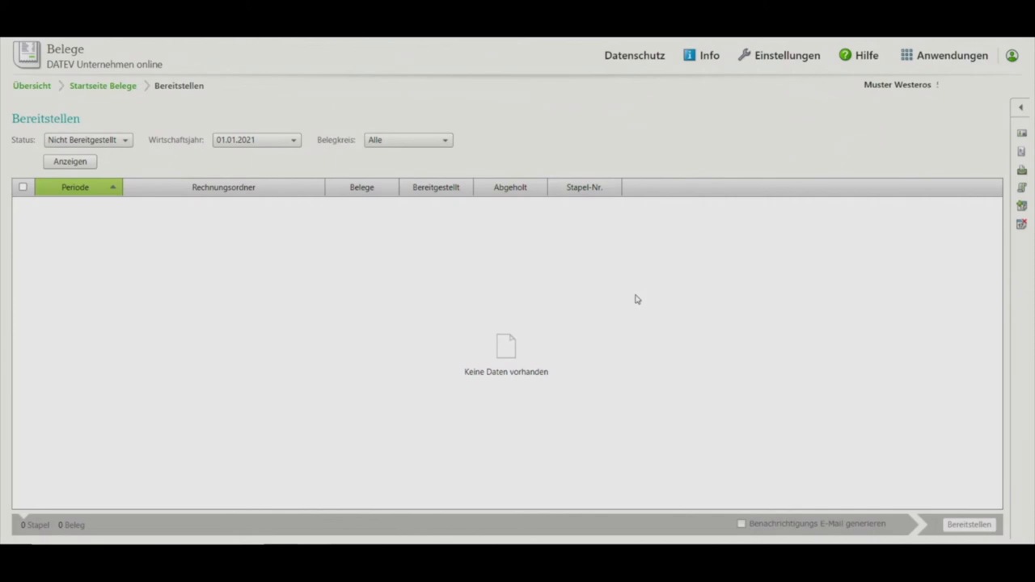